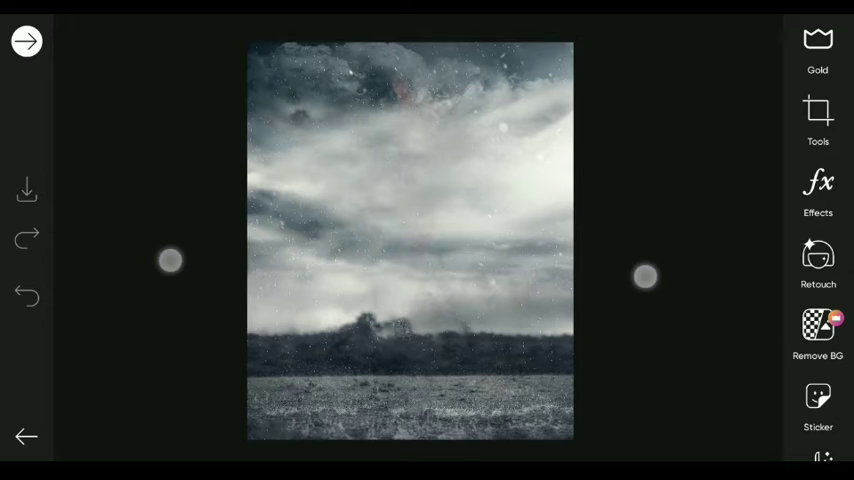
Place the kneeling man cutout onto the stormy field and reopen the photo picker.
scroll(down, 3)
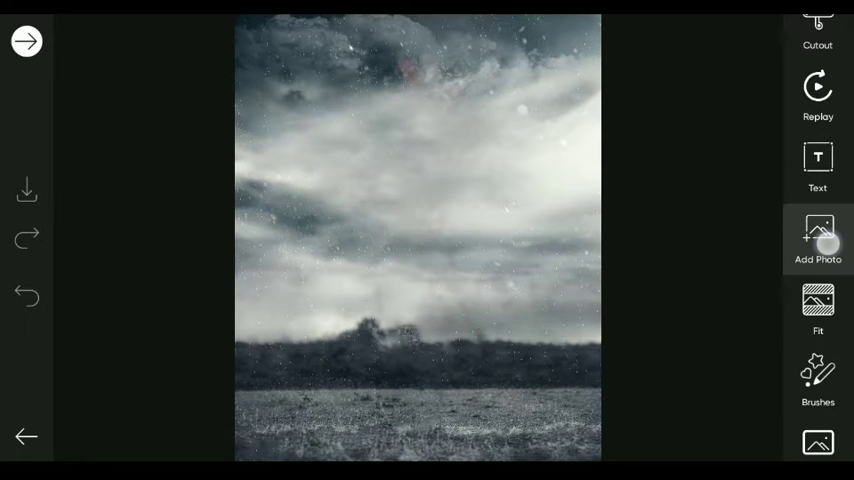
click(818, 238)
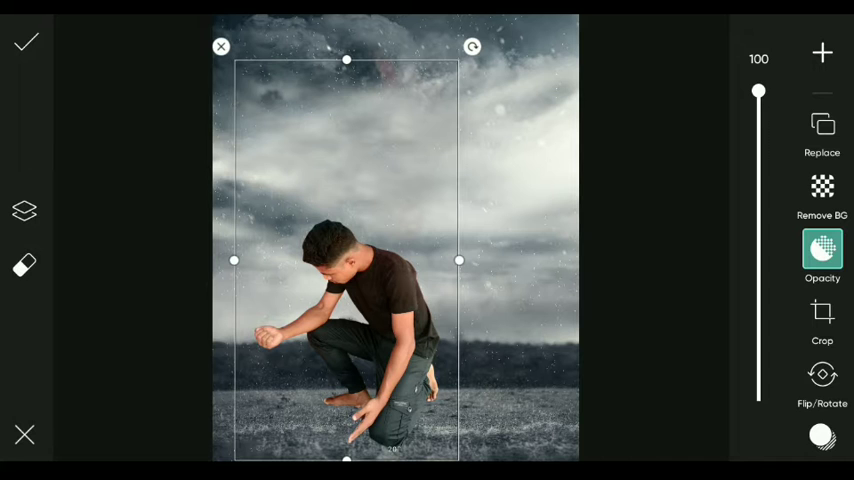
click(26, 42)
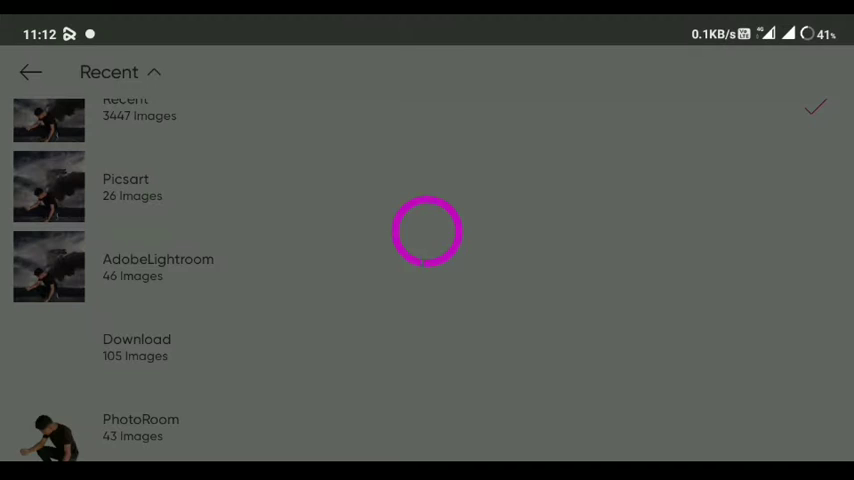
Add the eagle wing image from the Download album behind the man's shoulder.
click(136, 348)
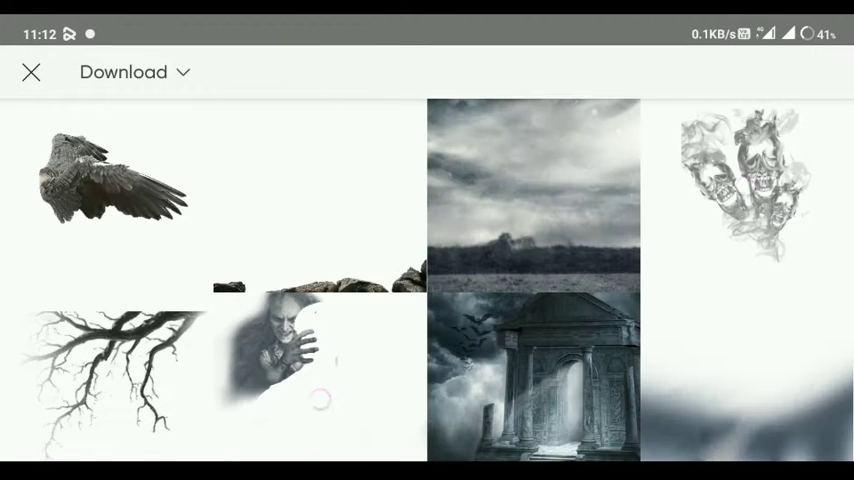
click(116, 180)
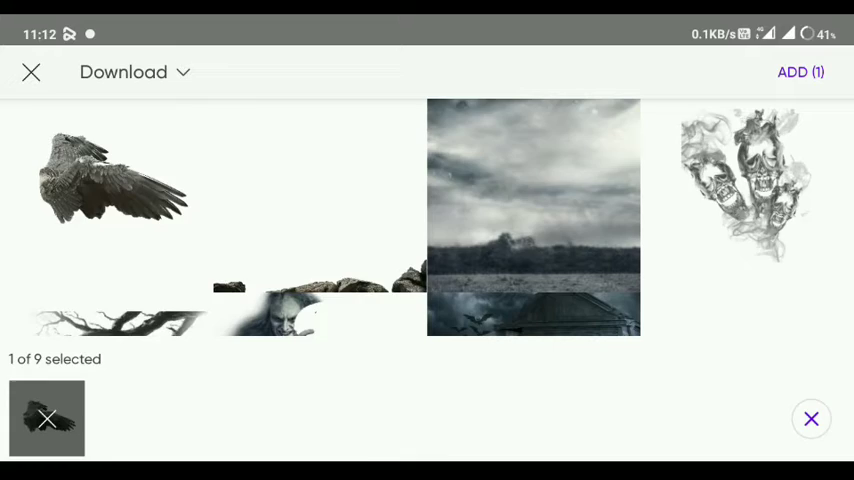
click(800, 72)
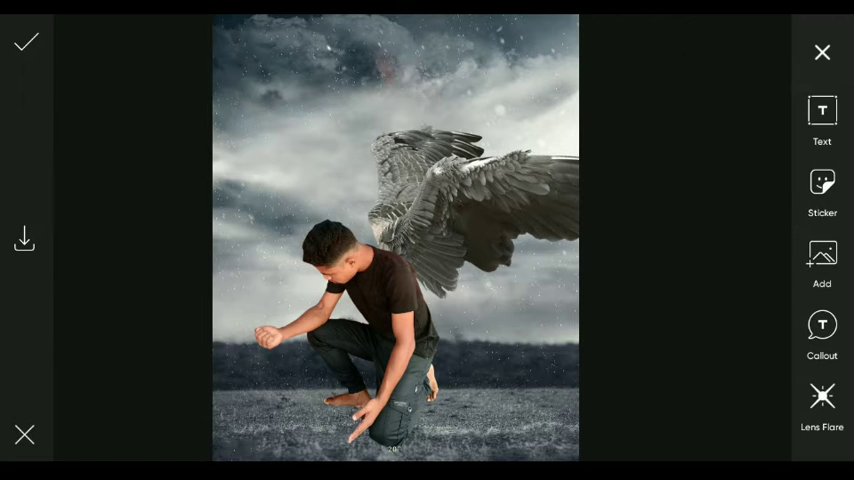
Blend the wing edge at the shoulder with the Restore brush, hardness 1 and opacity 47.
click(820, 264)
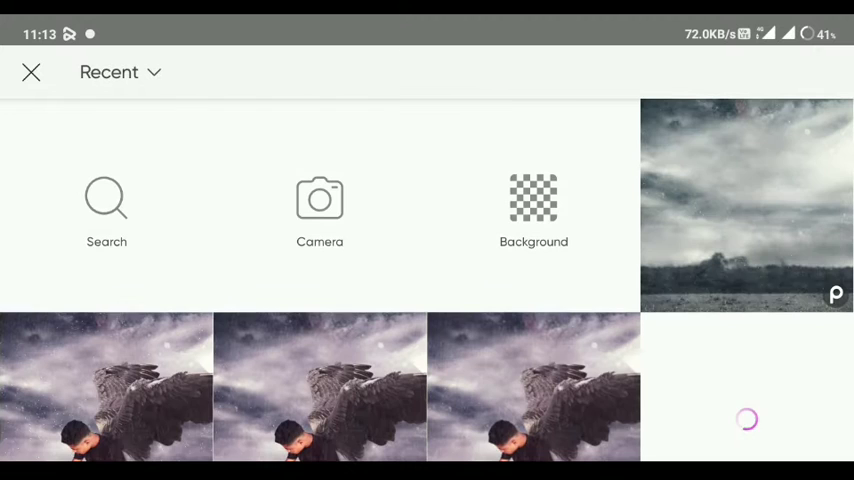
click(532, 210)
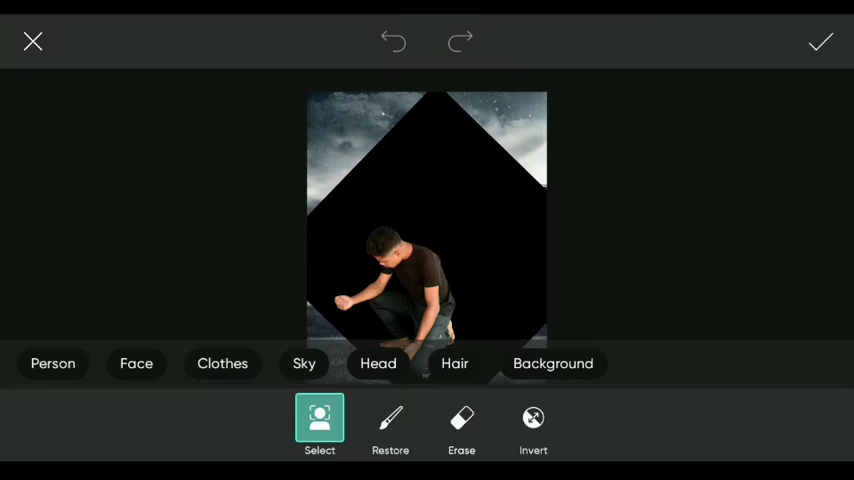
click(390, 424)
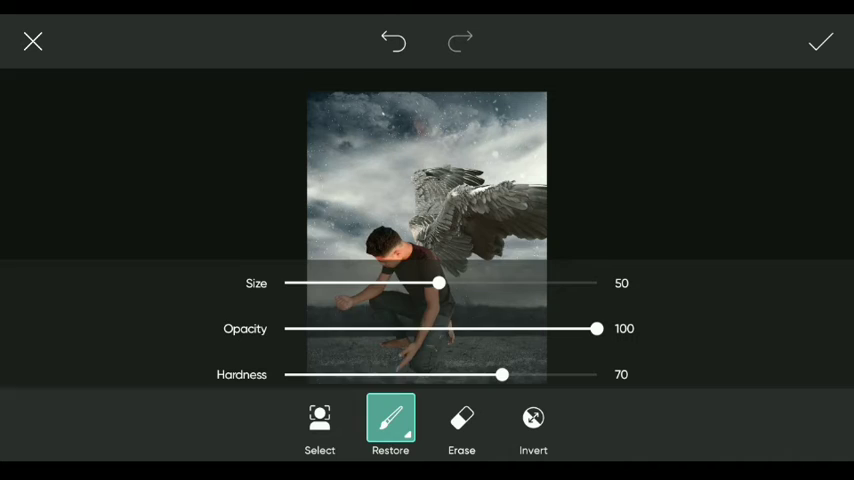
drag(502, 374, 284, 366)
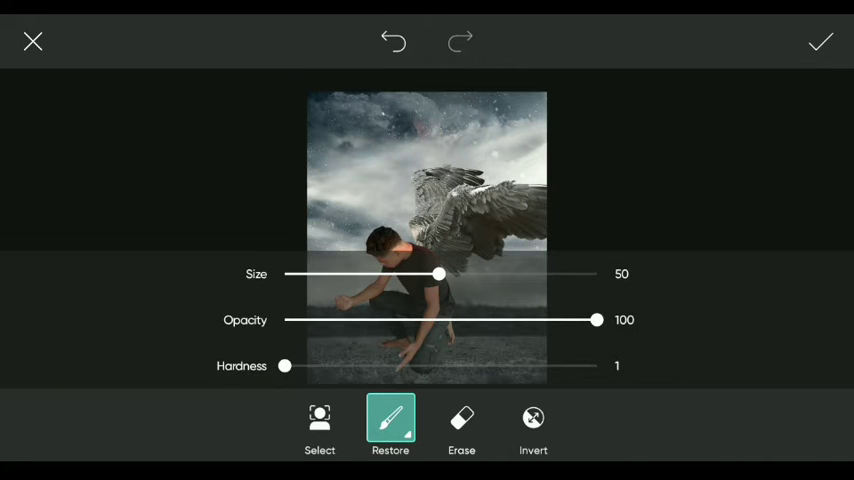
drag(596, 320, 430, 320)
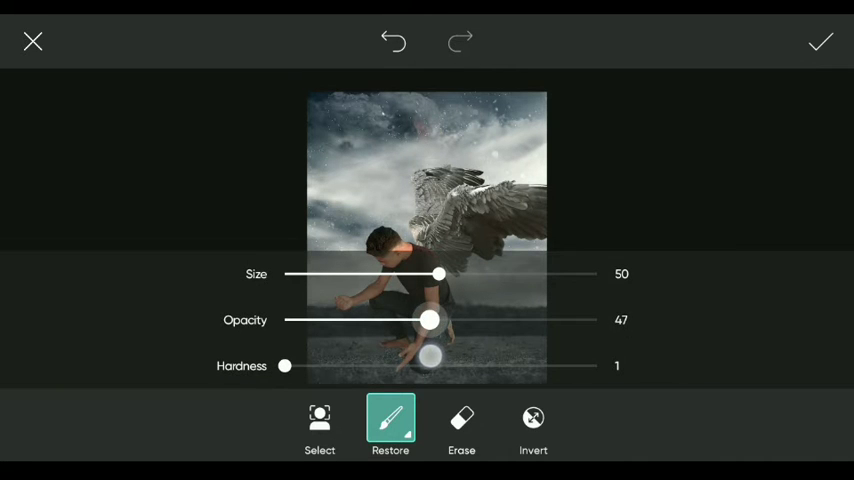
drag(430, 320, 422, 320)
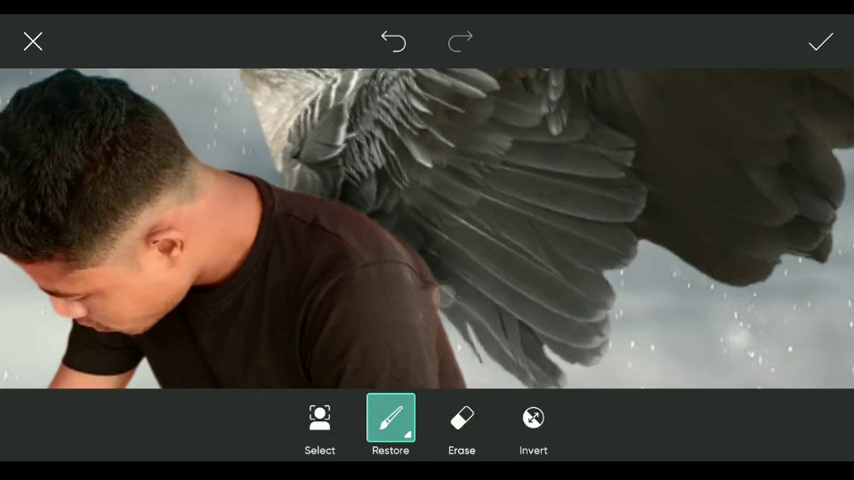
click(820, 40)
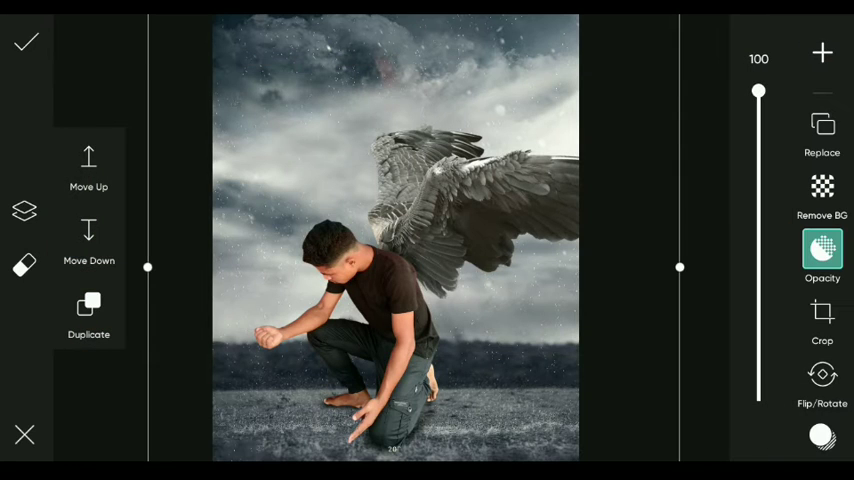
Fade the wing layer to 80% opacity and apply it.
drag(758, 90, 758, 250)
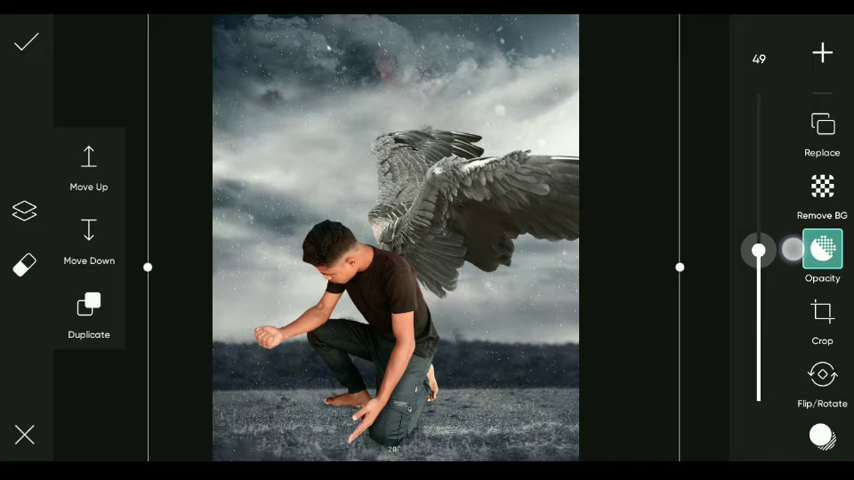
drag(758, 250, 758, 184)
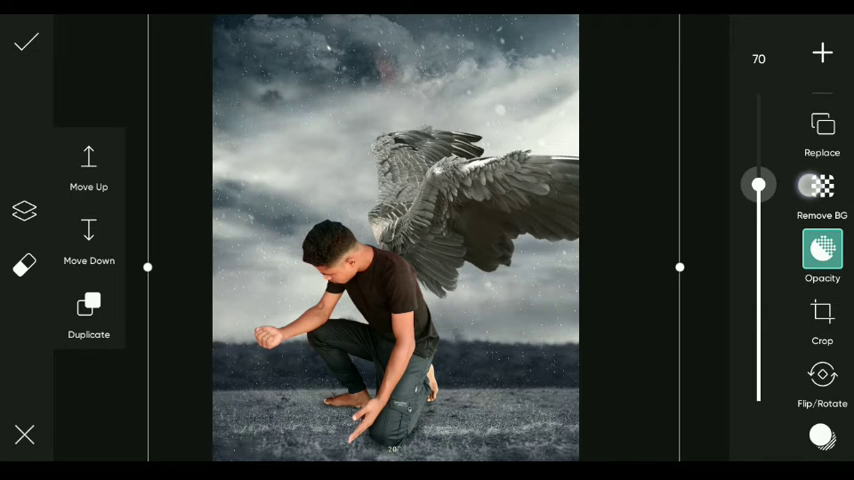
drag(758, 184, 758, 166)
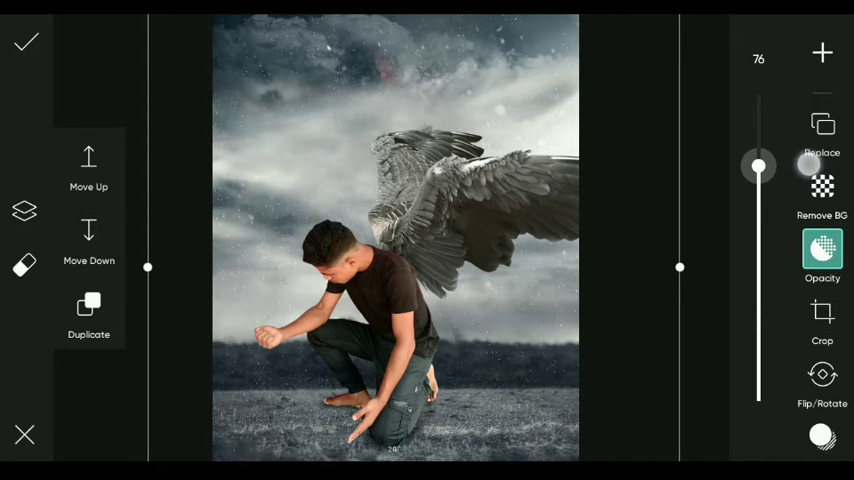
drag(758, 166, 758, 154)
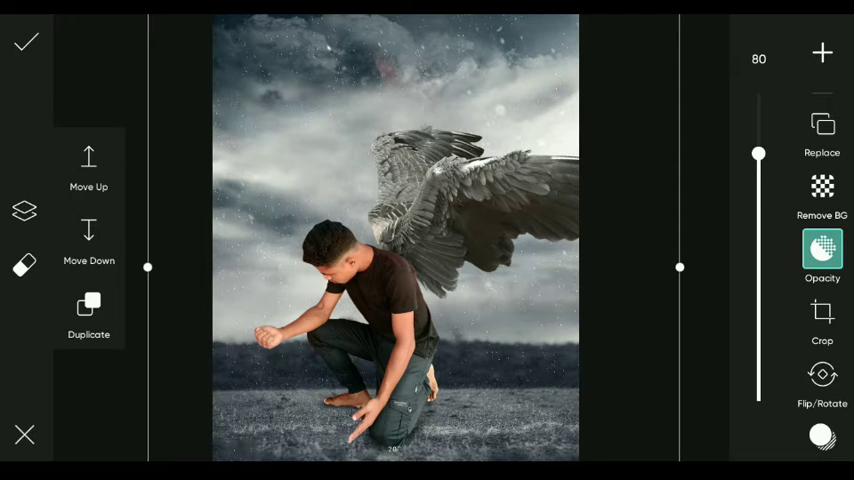
click(24, 40)
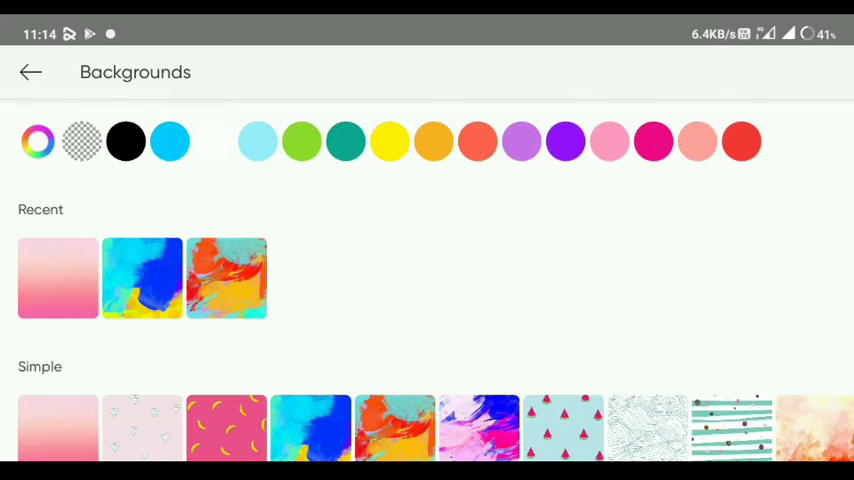
Restore the overlay layer's edges, fade it to about 65% opacity and apply.
click(58, 428)
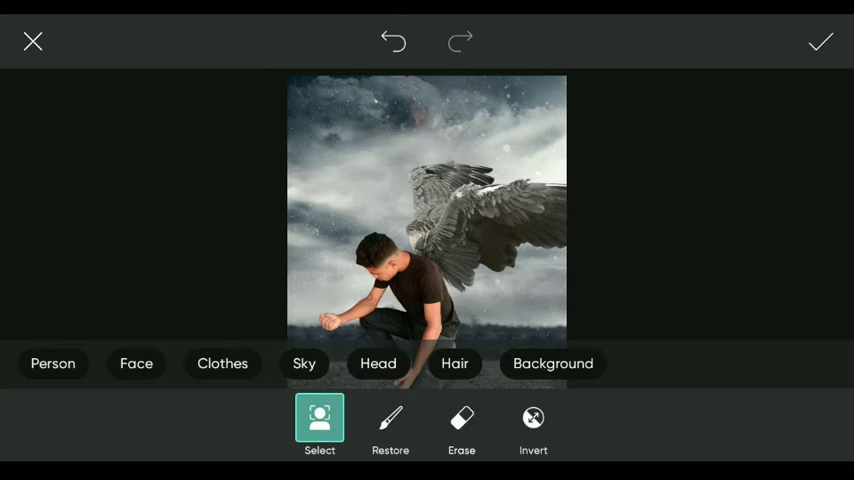
click(390, 418)
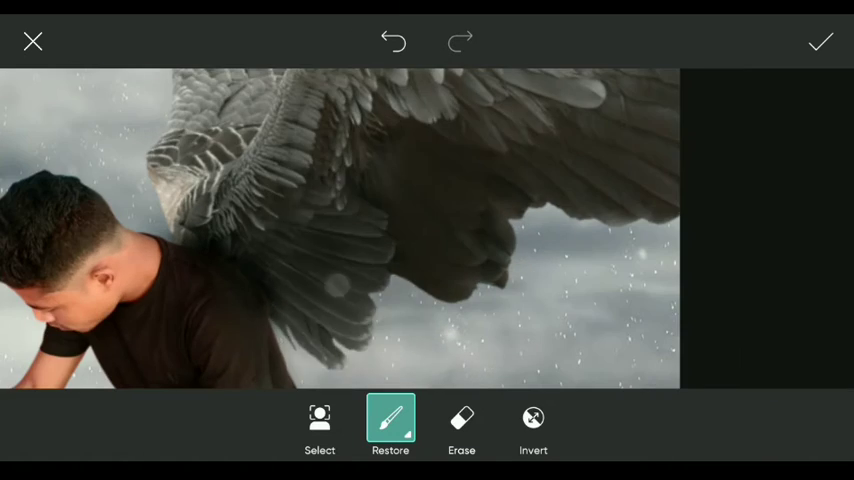
click(820, 40)
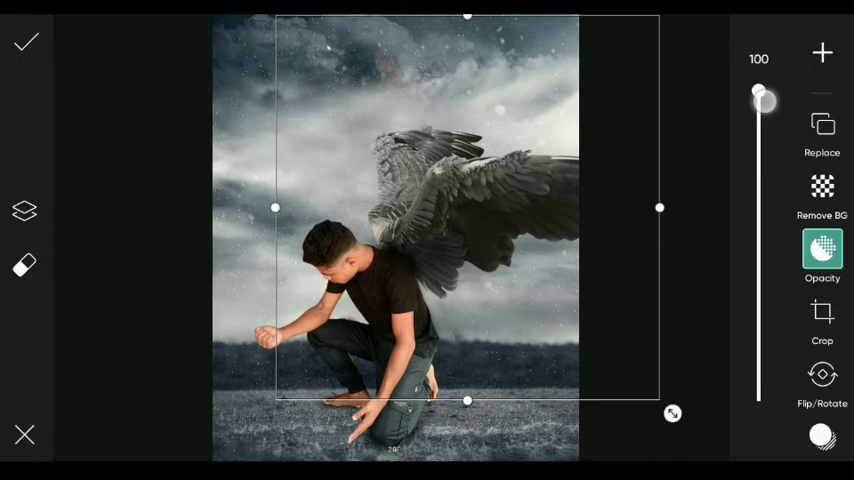
drag(760, 92, 760, 192)
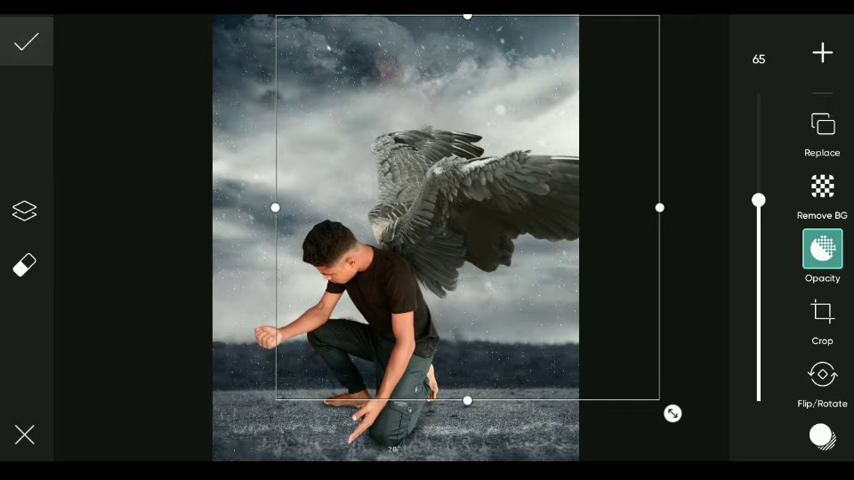
click(26, 40)
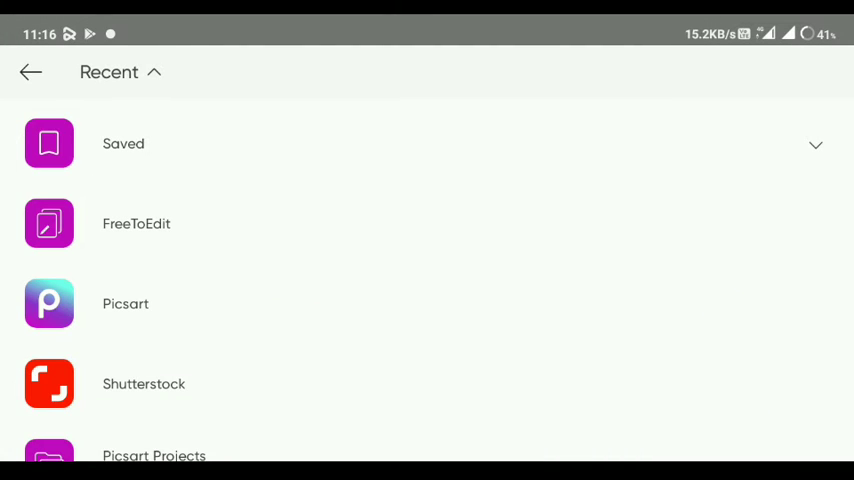
Place the rock photo along the ground at the man's feet and apply it.
scroll(down, 3)
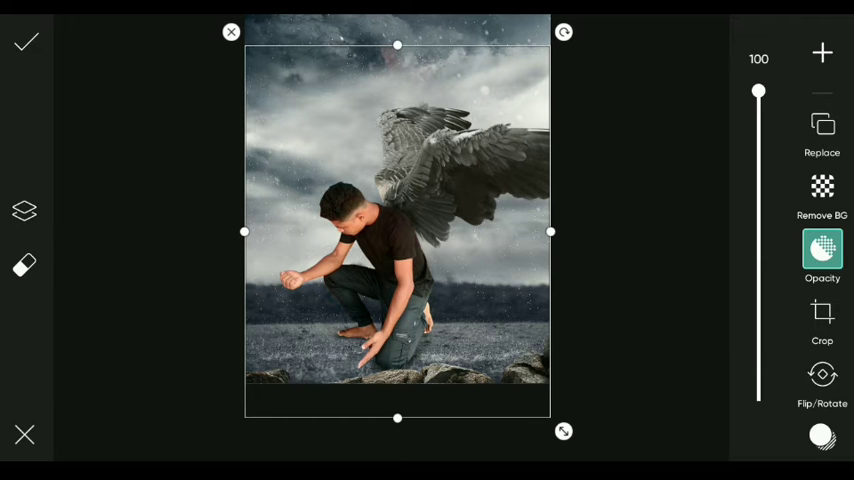
click(24, 42)
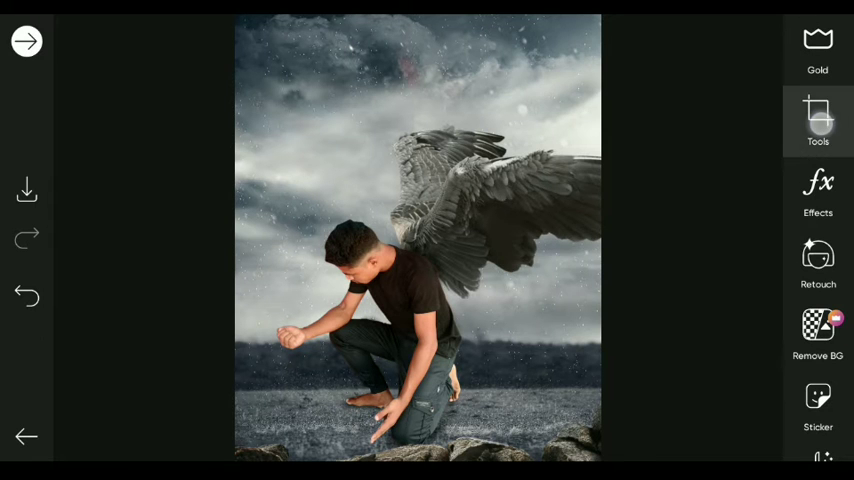
Adjust the whole image to Contrast 3, Highlights -7 and Temp 13.
click(818, 122)
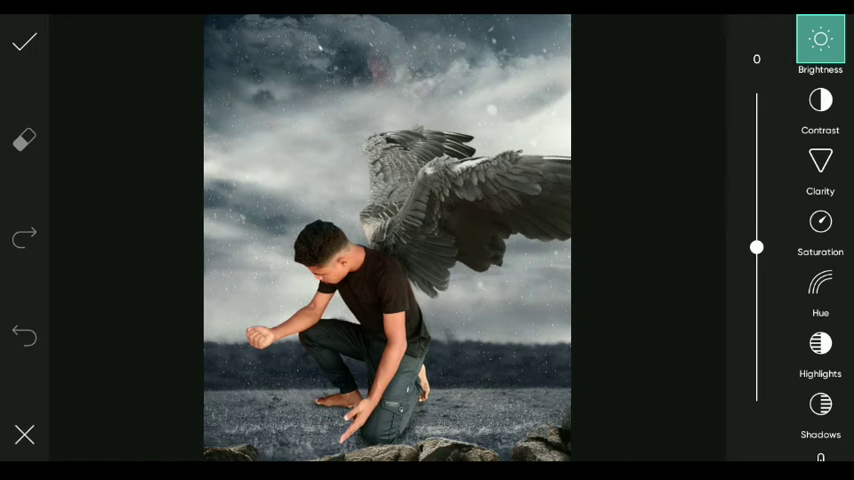
drag(756, 246, 756, 264)
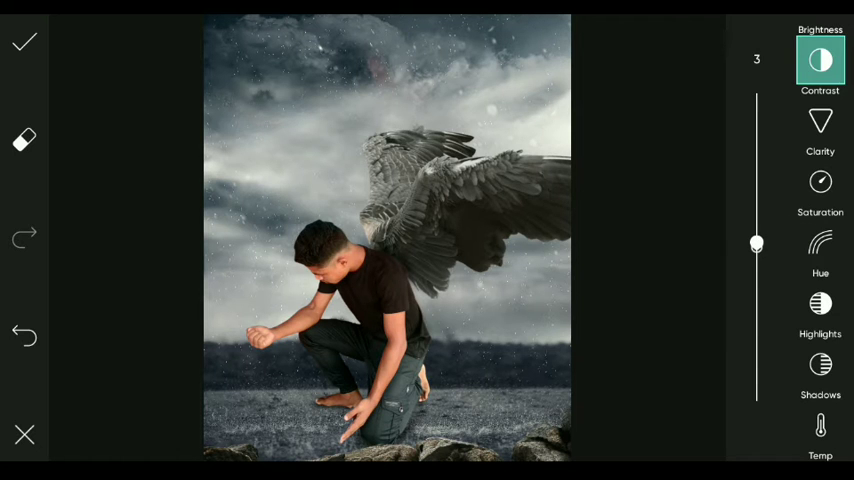
click(820, 182)
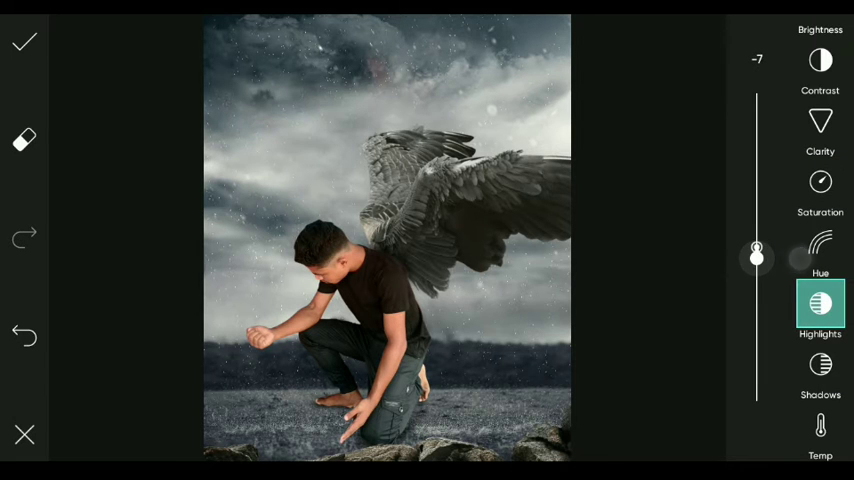
click(820, 364)
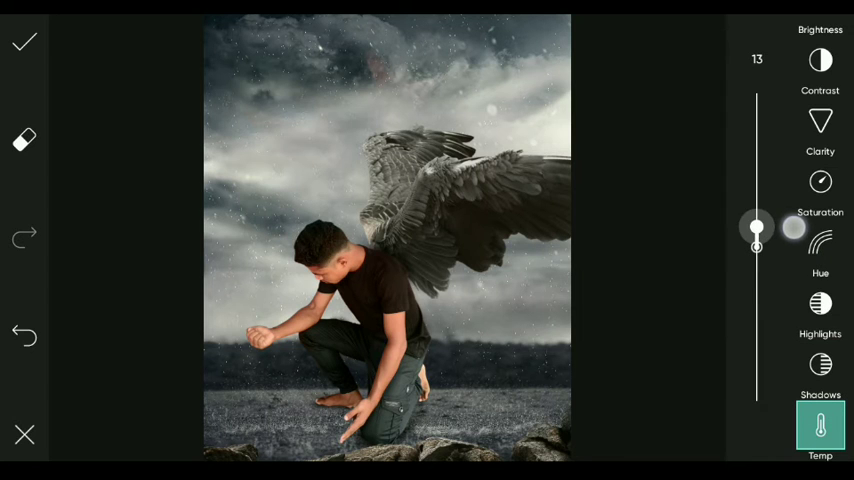
drag(756, 224, 756, 258)
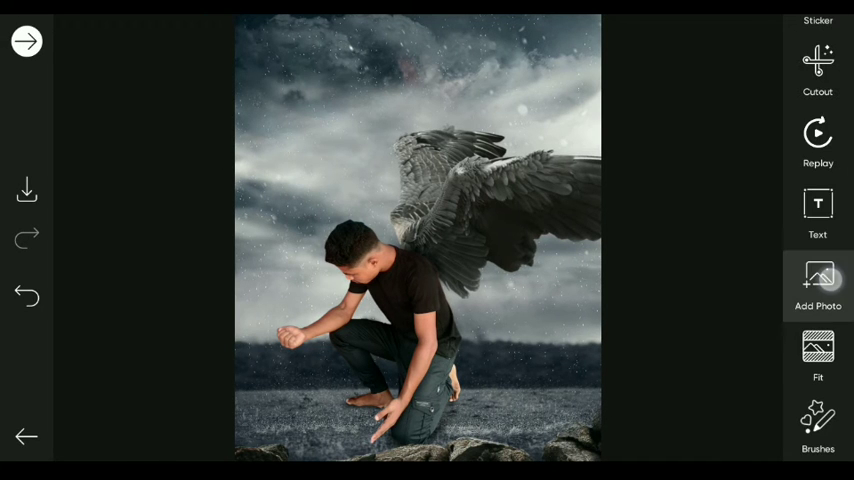
click(816, 284)
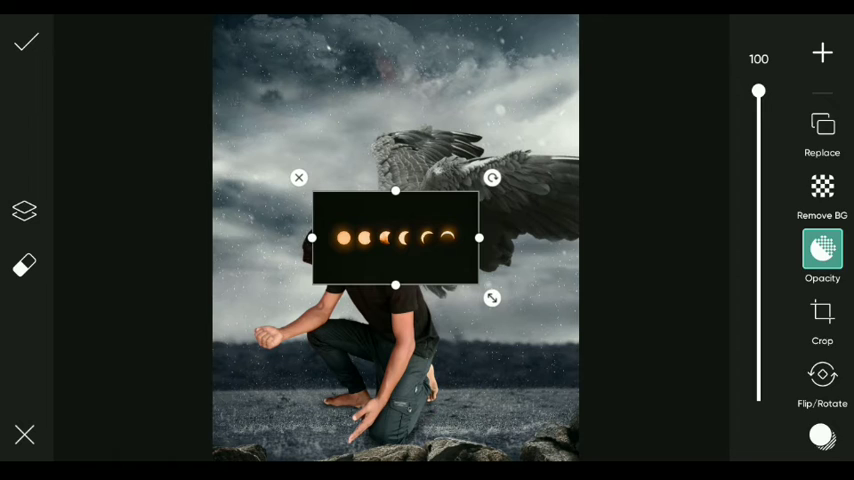
Blend away the moon photo's black background and cut it out to the forearm as a tattoo.
scroll(down, 3)
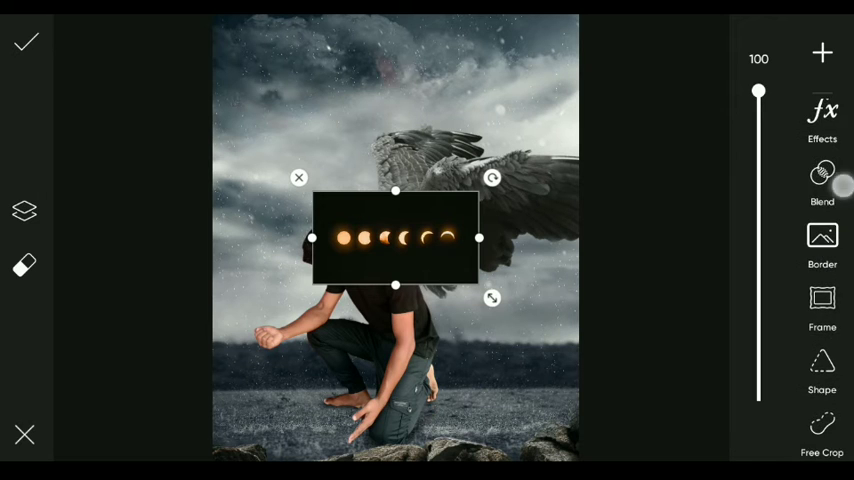
click(822, 184)
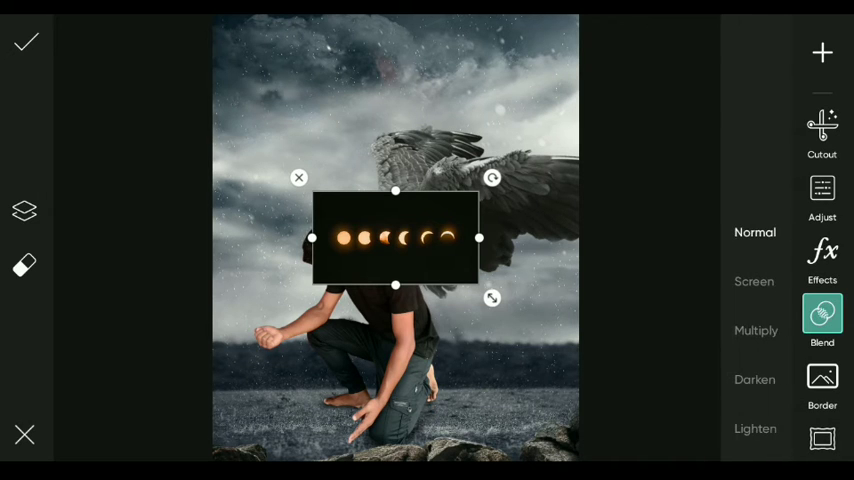
click(754, 232)
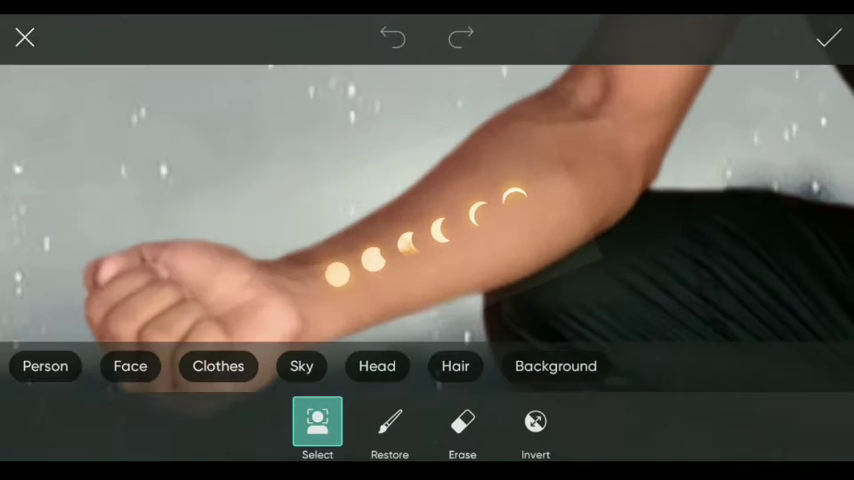
click(462, 424)
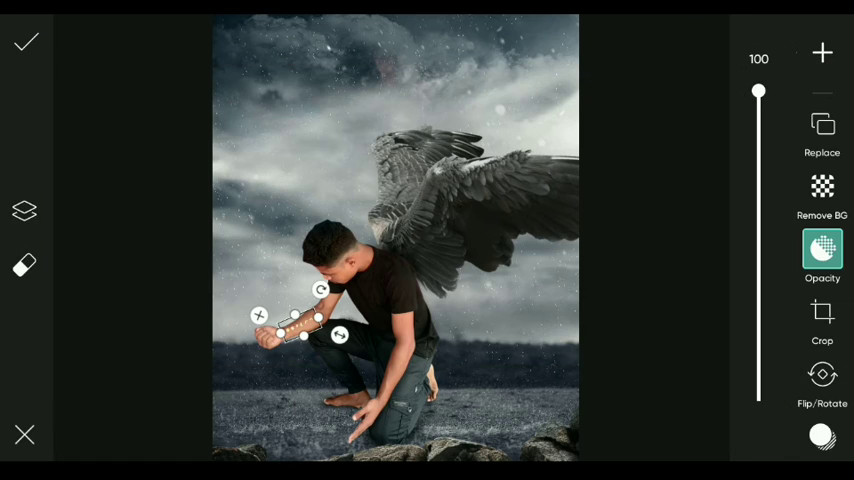
Apply the tattoo, then Screen-blend the rain overlay at about 23% opacity.
click(24, 40)
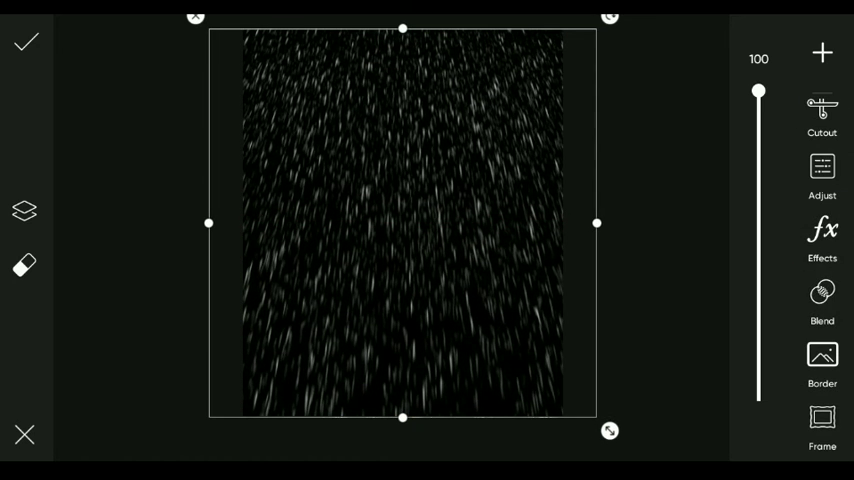
click(822, 292)
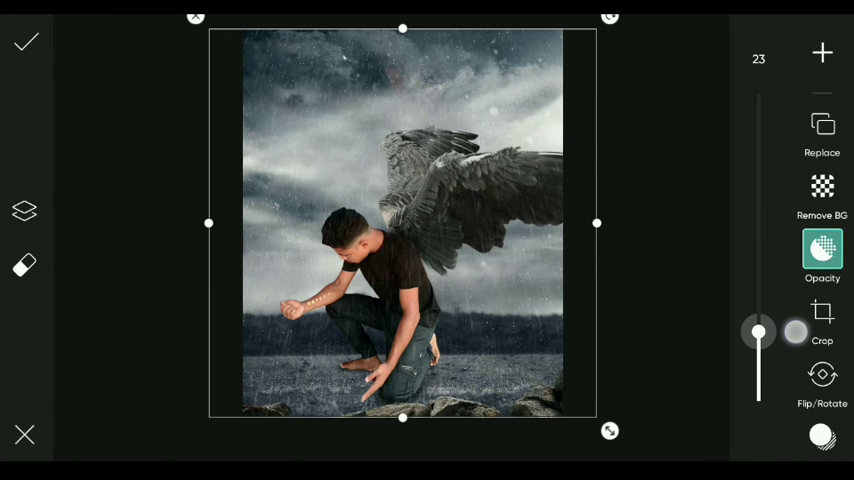
drag(758, 332, 796, 332)
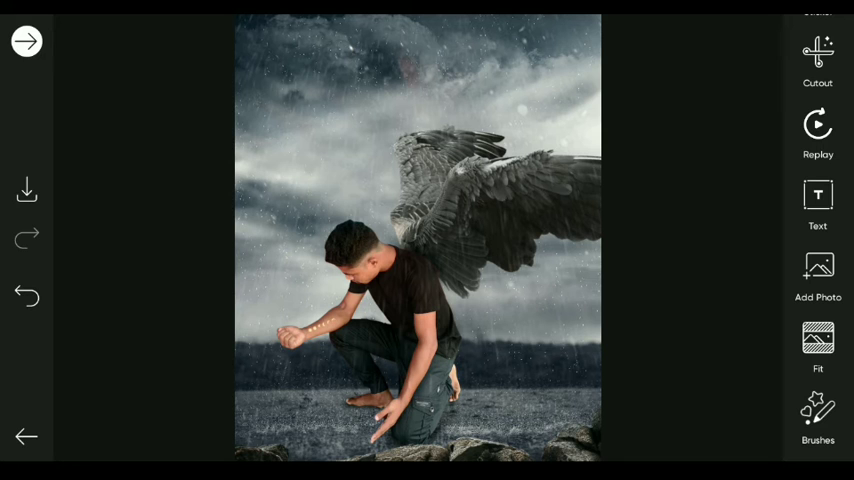
Save the finished composite image before opening Lightroom's library.
scroll(down, 3)
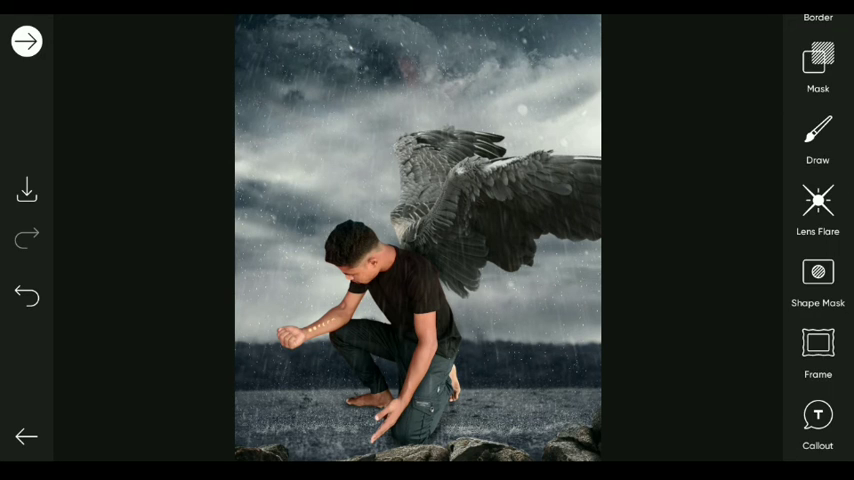
click(816, 140)
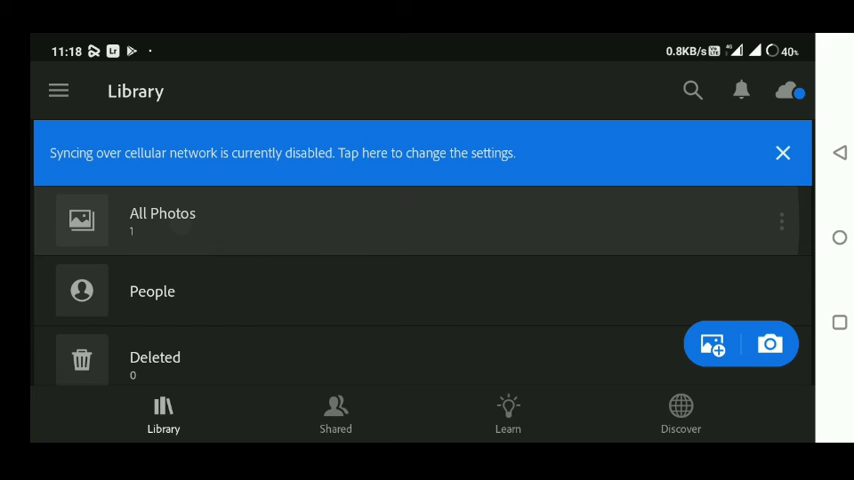
Apply the Artistic 02 profile at full strength to the imported composite in Lightroom.
click(162, 218)
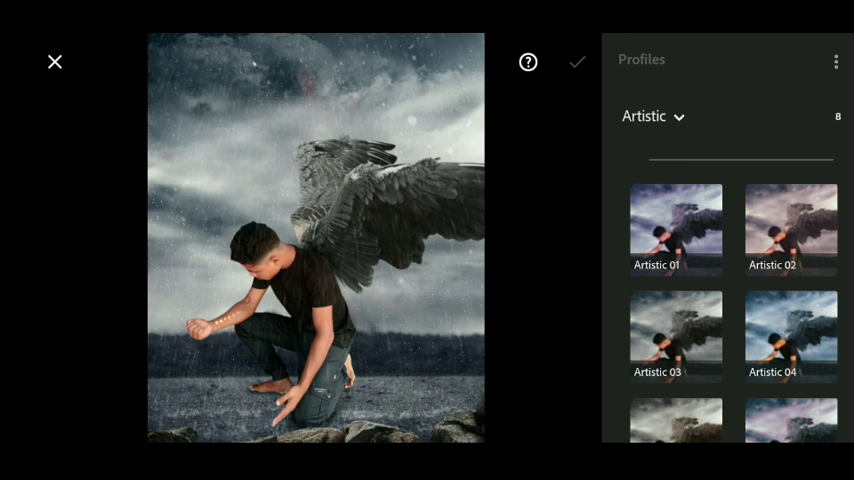
click(792, 230)
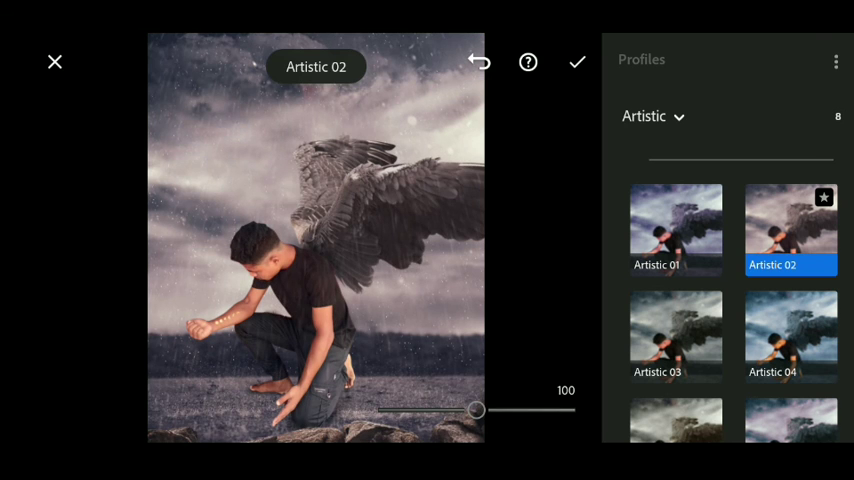